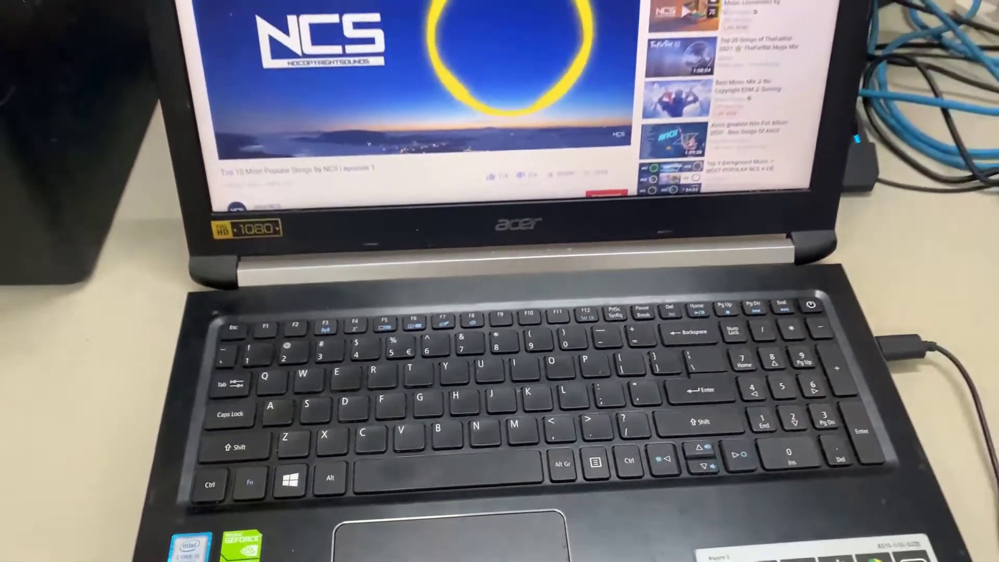
Toggle the speakers with Fn+F8, then make Speakers (USB Audio Device) the default playback device.
{"action": "key", "text": "fn+f8"}
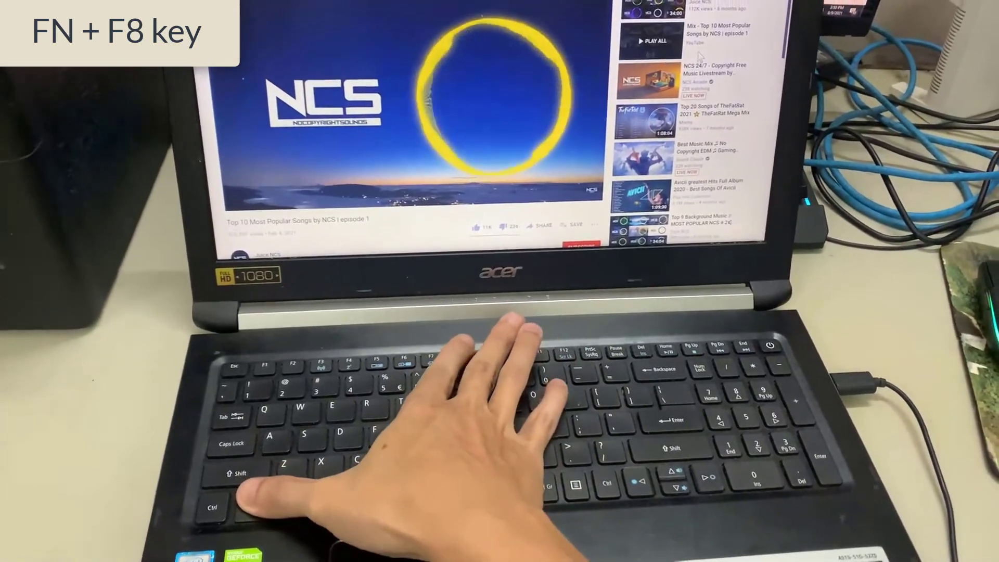
{"action": "key", "text": "Fn+F8"}
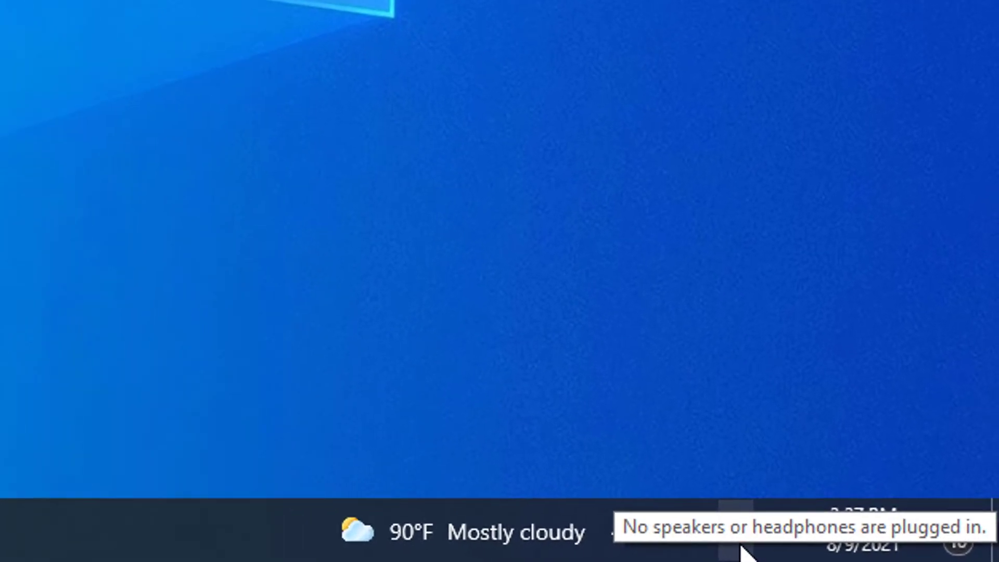
{"action": "right_click", "coordinate": [735, 544]}
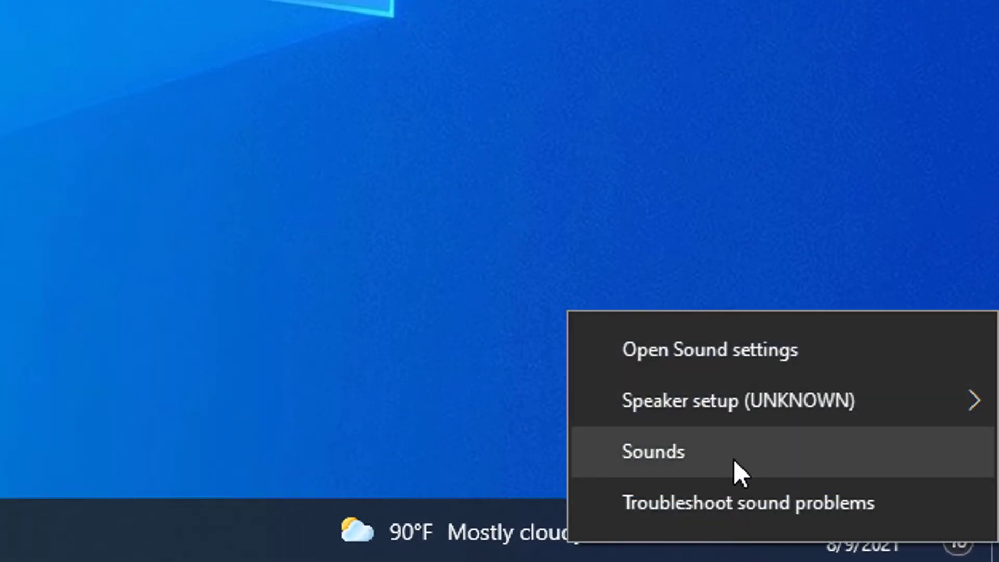
{"action": "left_click", "coordinate": [653, 451]}
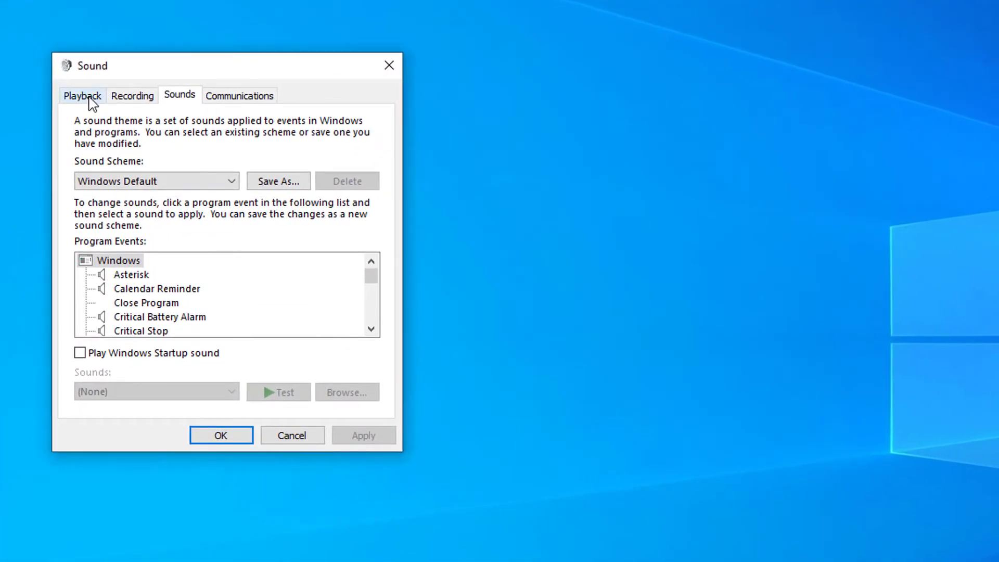
{"action": "left_click", "coordinate": [81, 95]}
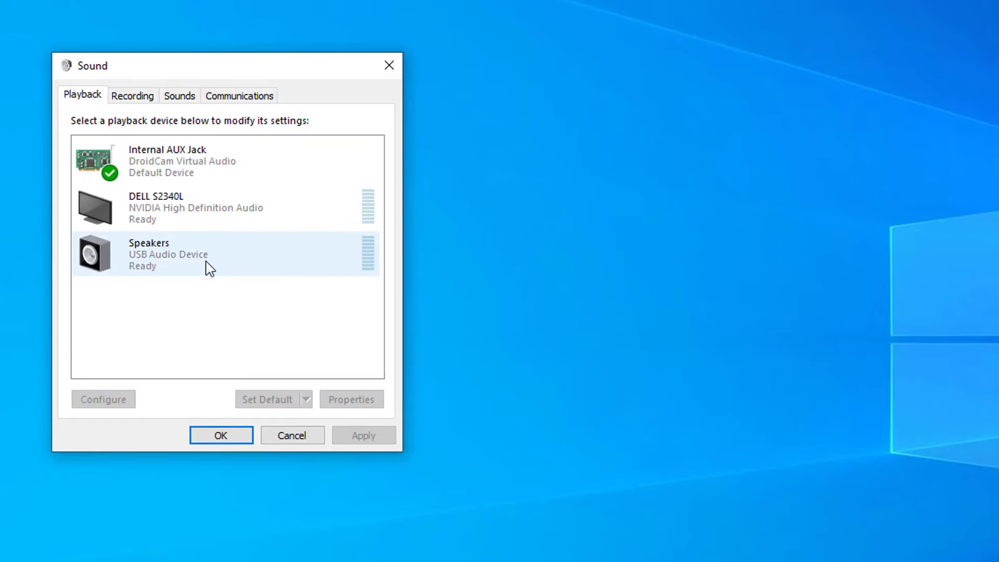
{"action": "right_click", "coordinate": [149, 254]}
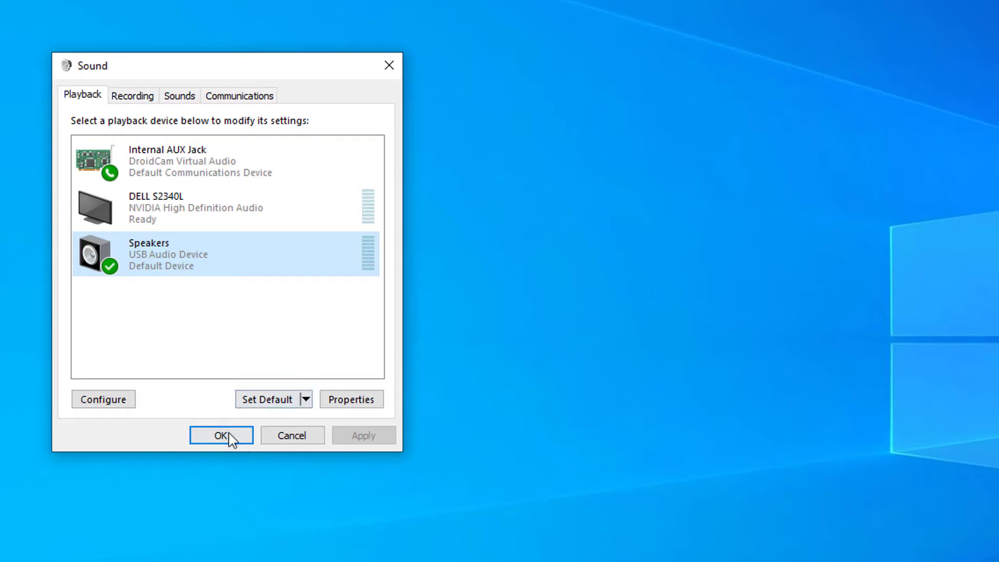
{"action": "left_click", "coordinate": [221, 435]}
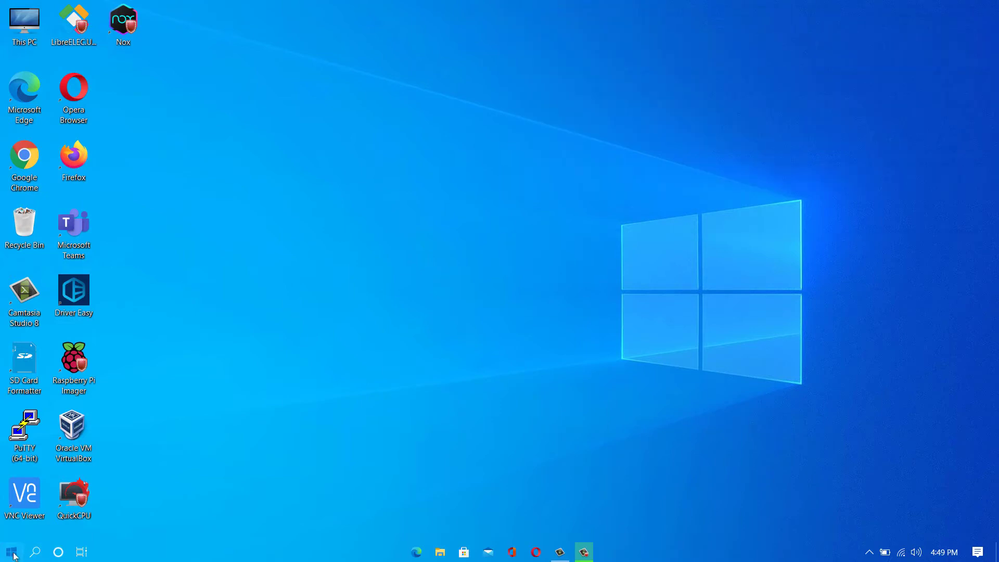
Search Start for 'device' and launch Device Manager from the results.
{"action": "left_click", "coordinate": [11, 552]}
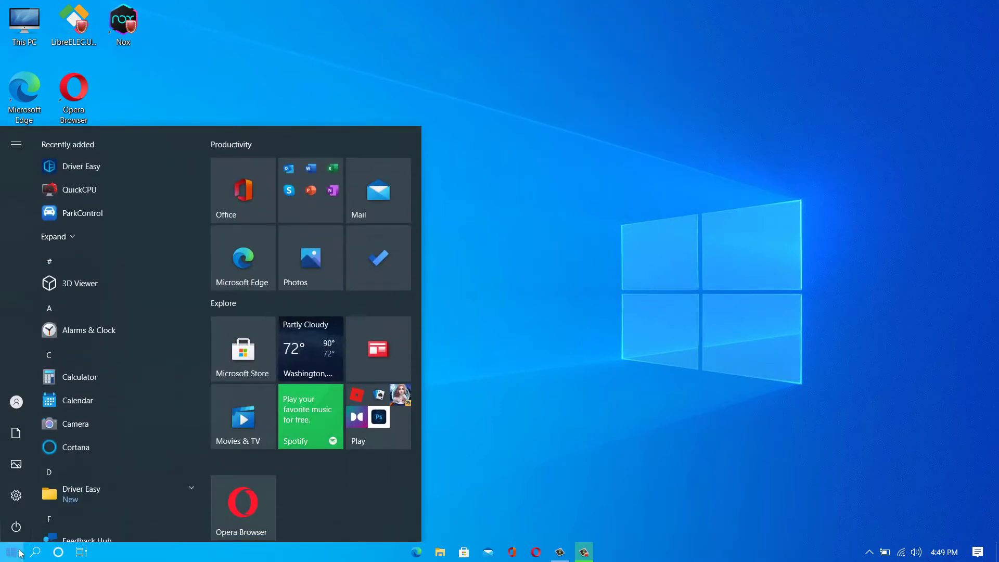
{"action": "type", "text": "device manger"}
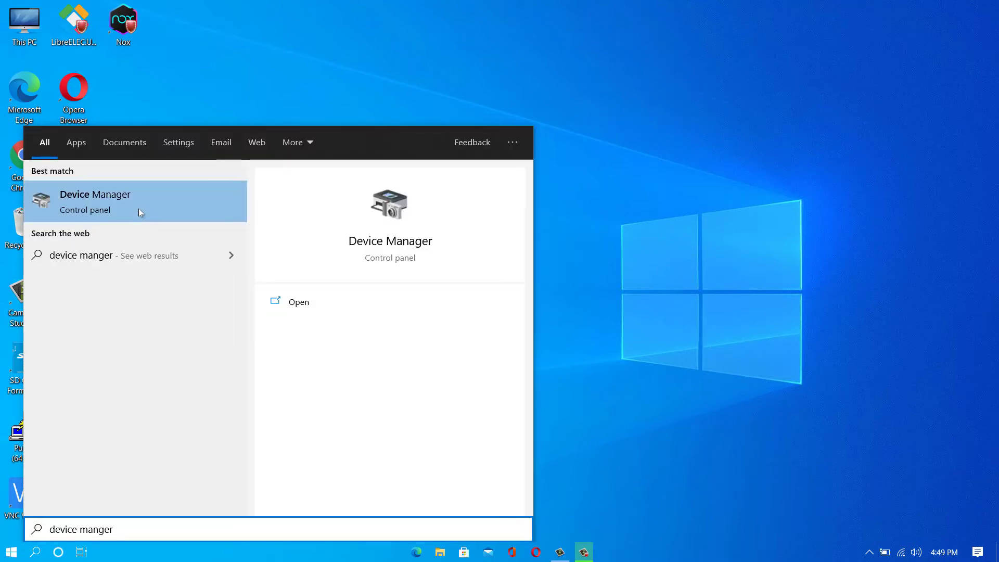
{"action": "left_click", "coordinate": [96, 201]}
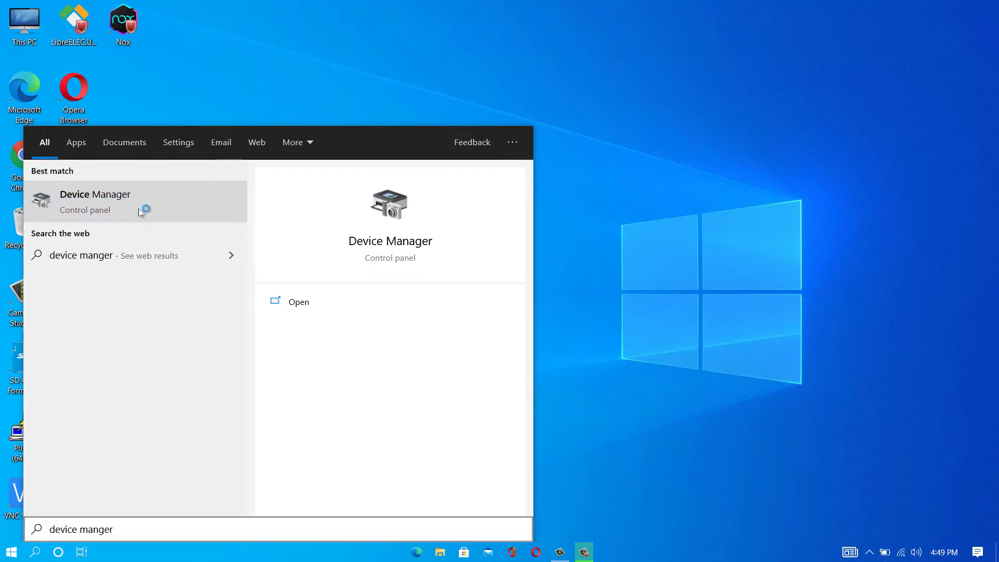
{"action": "left_click", "coordinate": [95, 201]}
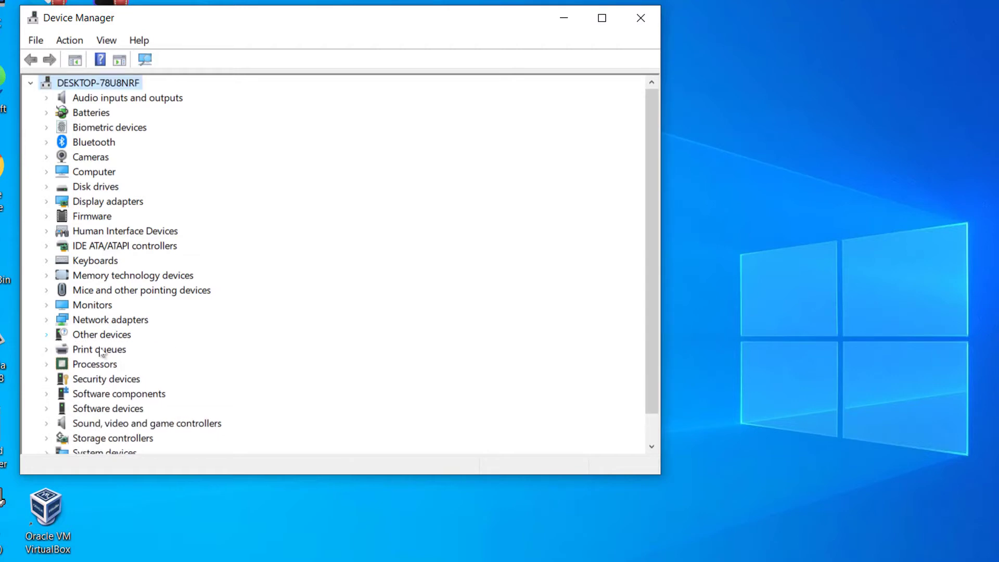
Uninstall the High Definition Audio Device under Sound, video and game controllers.
{"action": "scroll", "scroll_direction": "down", "scroll_amount": 3}
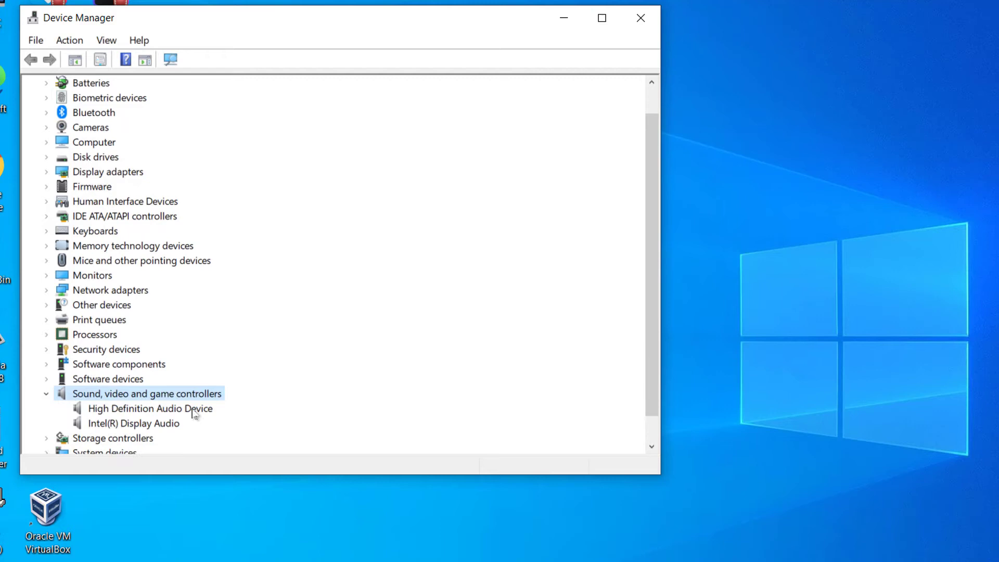
{"action": "left_click", "coordinate": [150, 408]}
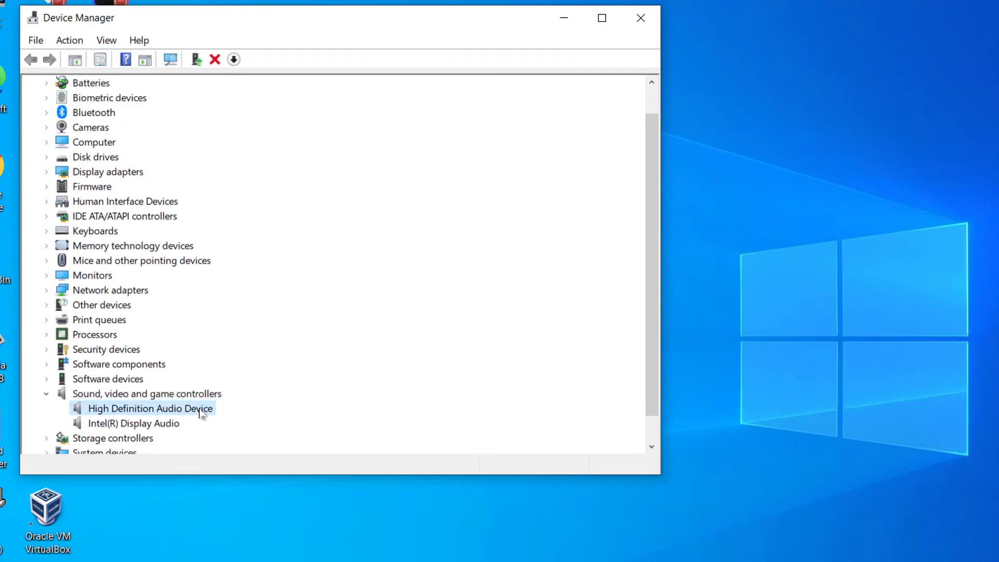
{"action": "right_click", "coordinate": [149, 408]}
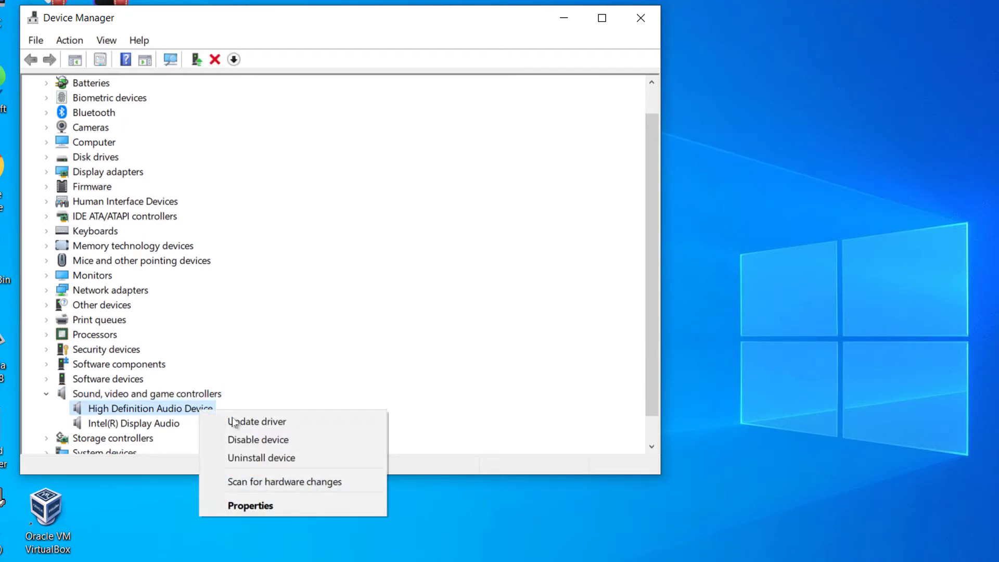
{"action": "mouse_move", "coordinate": [261, 458]}
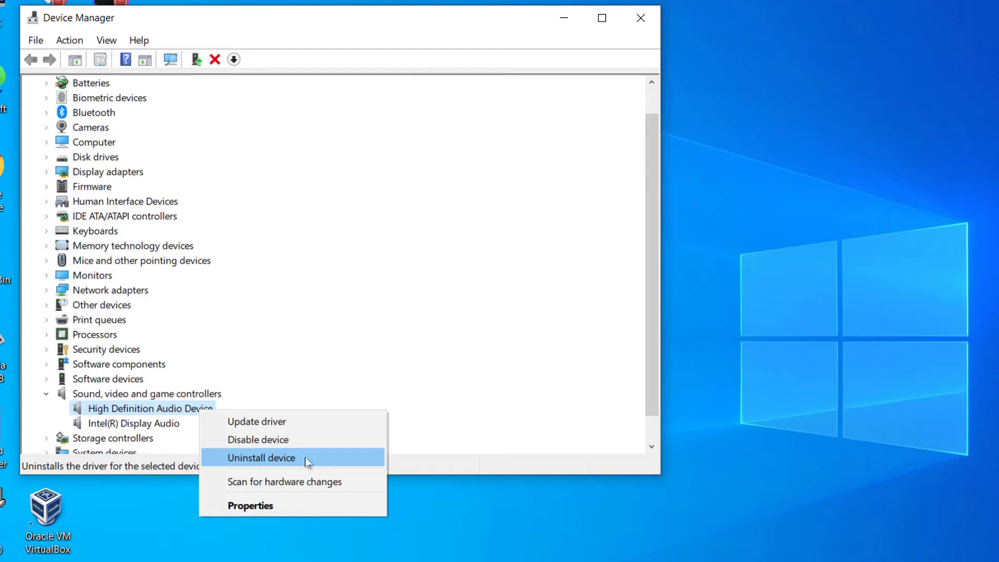
{"action": "left_click", "coordinate": [262, 458]}
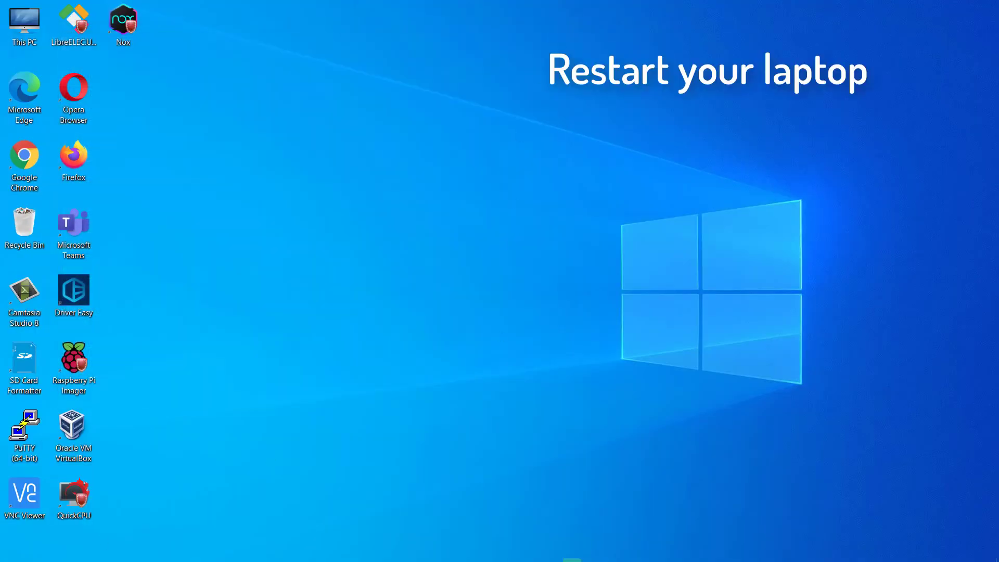
Restart the laptop from the Start menu's power options.
{"action": "left_click", "coordinate": [11, 551]}
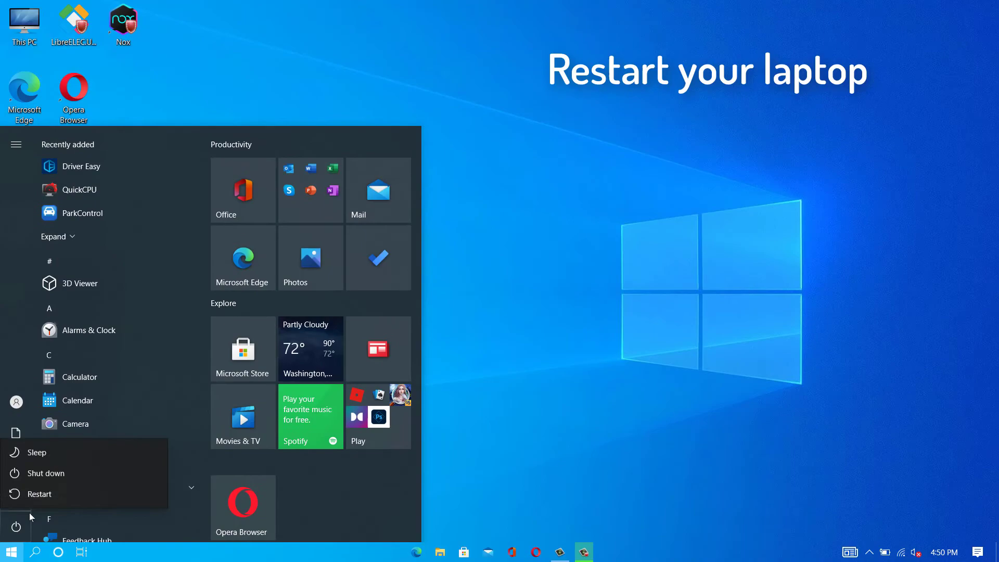
{"action": "left_click", "coordinate": [41, 493]}
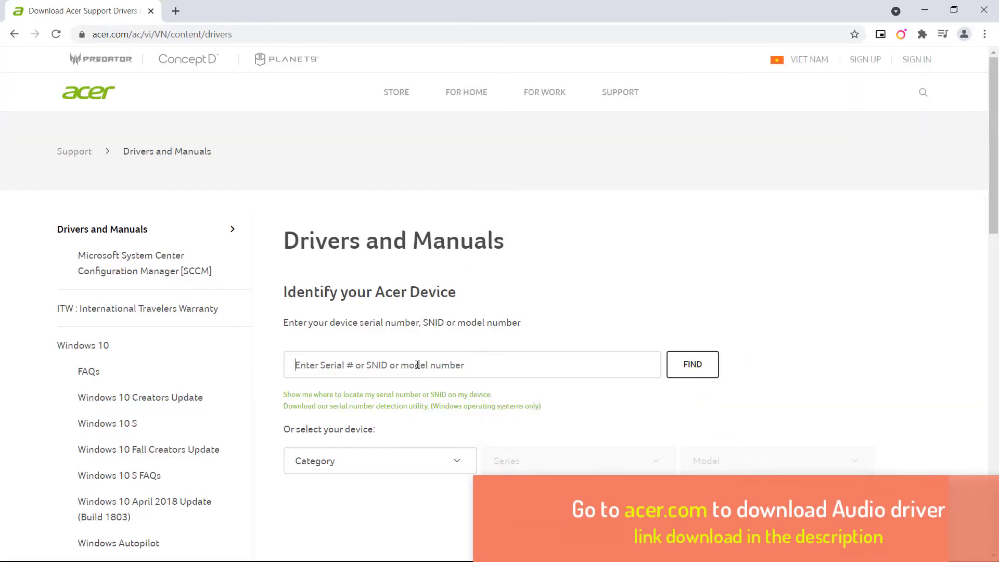
Search Acer Support for 'a515', pick the Aspire A515-51G suggestion and find its support page.
{"action": "type", "text": "a"}
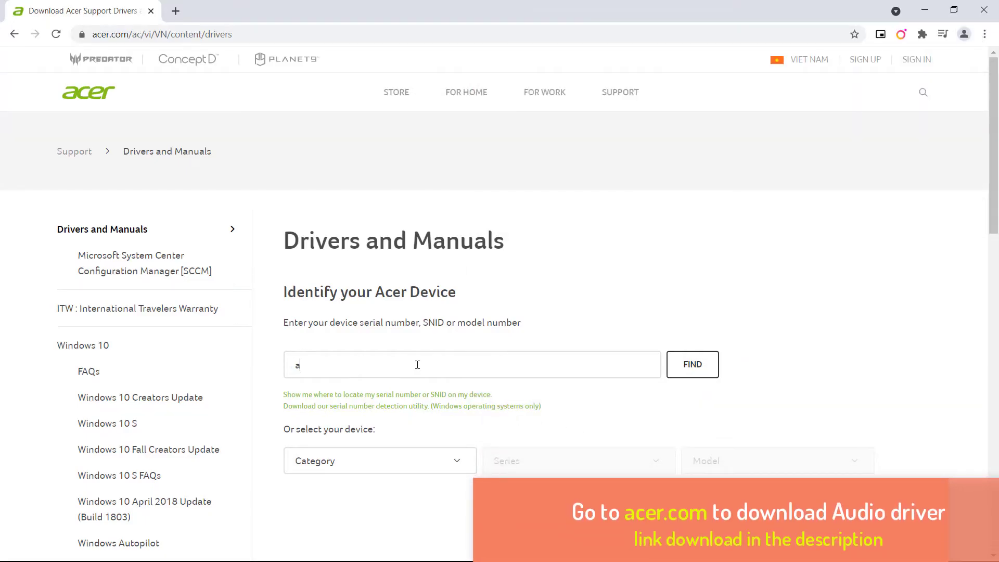
{"action": "type", "text": "515-51g"}
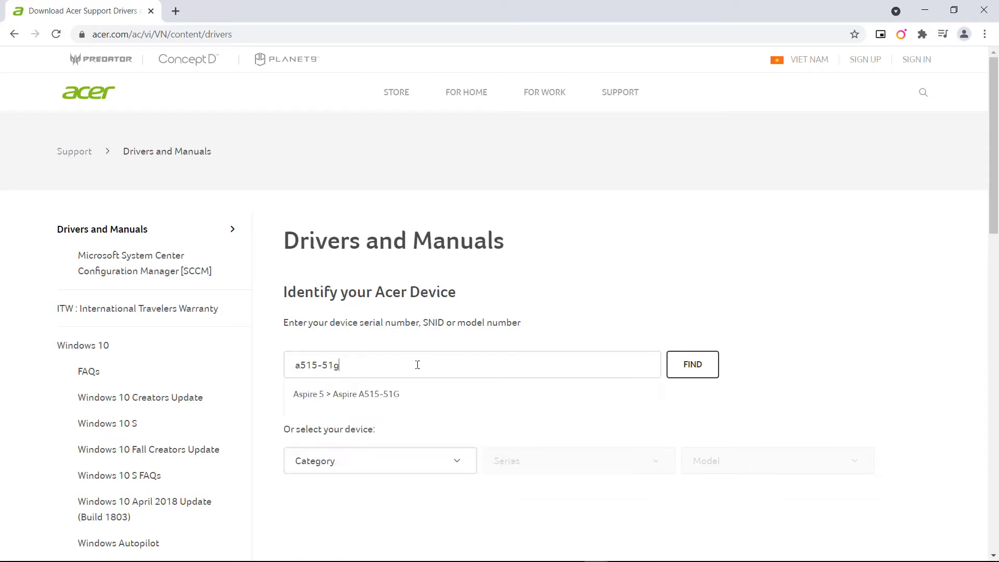
{"action": "left_click", "coordinate": [345, 393]}
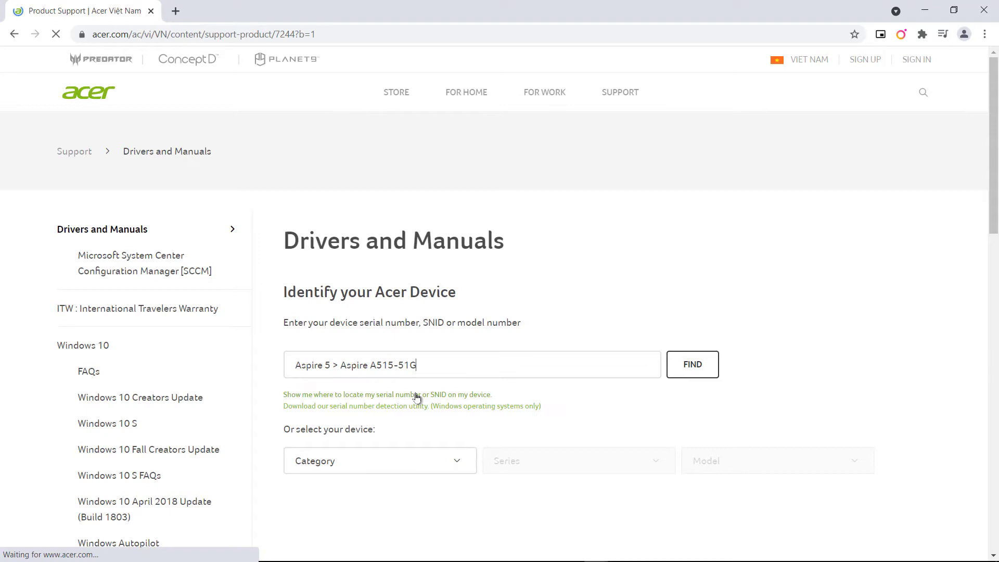
{"action": "left_click", "coordinate": [692, 364]}
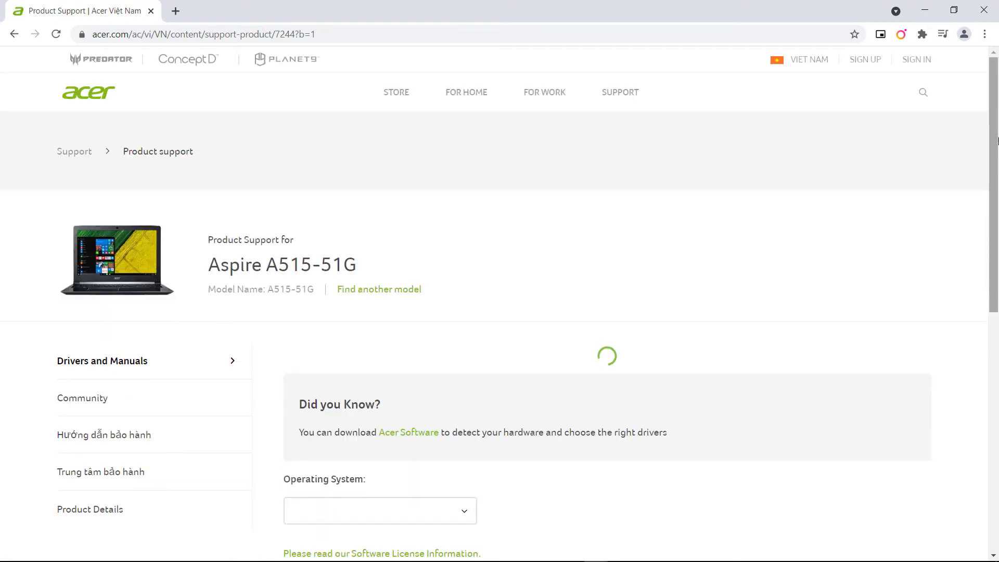
Choose Windows 10 64-bit, expand the 16 drivers and download the Realtek Audio Driver.
{"action": "scroll", "scroll_direction": "down", "scroll_amount": 3}
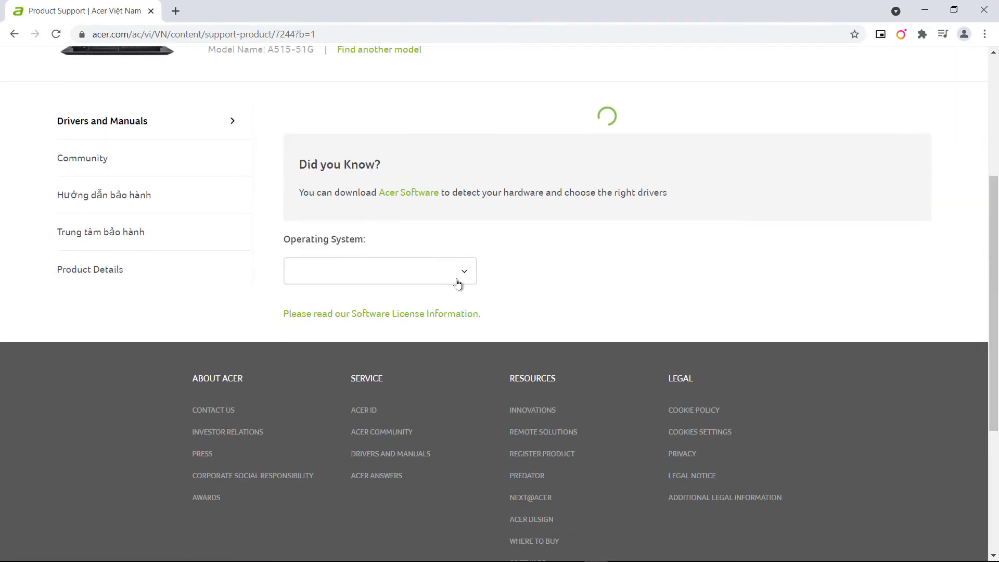
{"action": "left_click", "coordinate": [380, 271]}
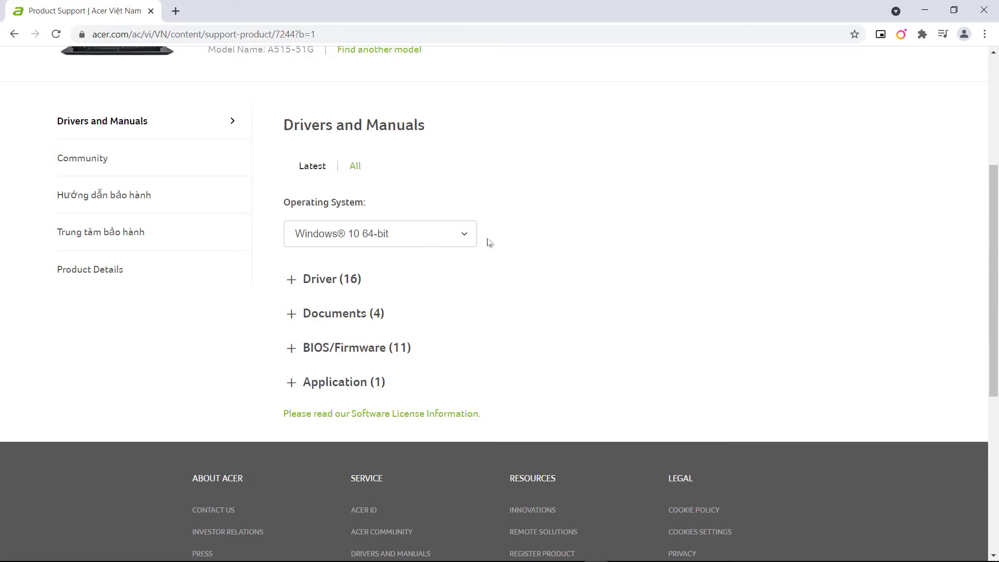
{"action": "mouse_move", "coordinate": [334, 280]}
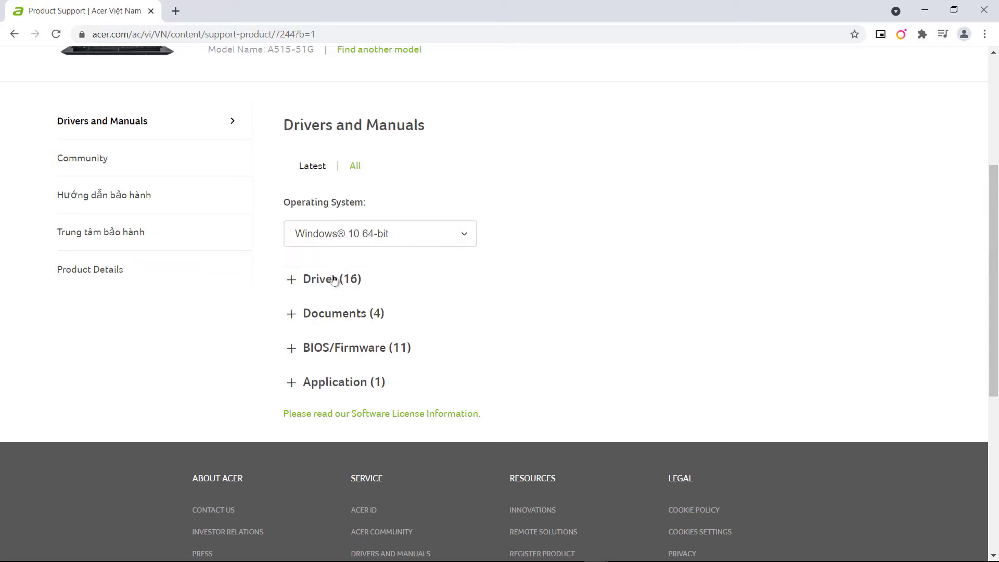
{"action": "left_click", "coordinate": [330, 279]}
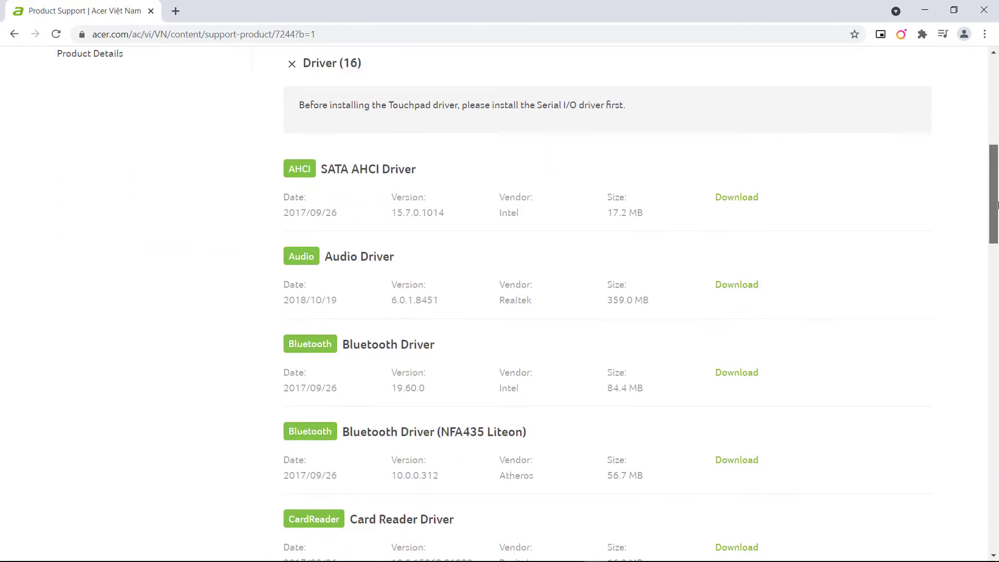
{"action": "scroll", "scroll_direction": "down", "scroll_amount": 3}
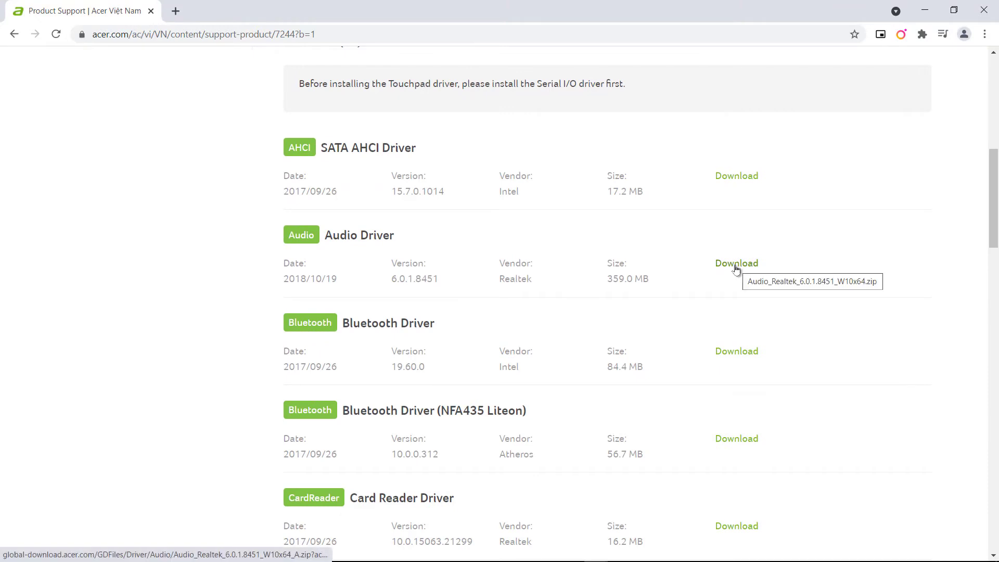
{"action": "left_click", "coordinate": [737, 263]}
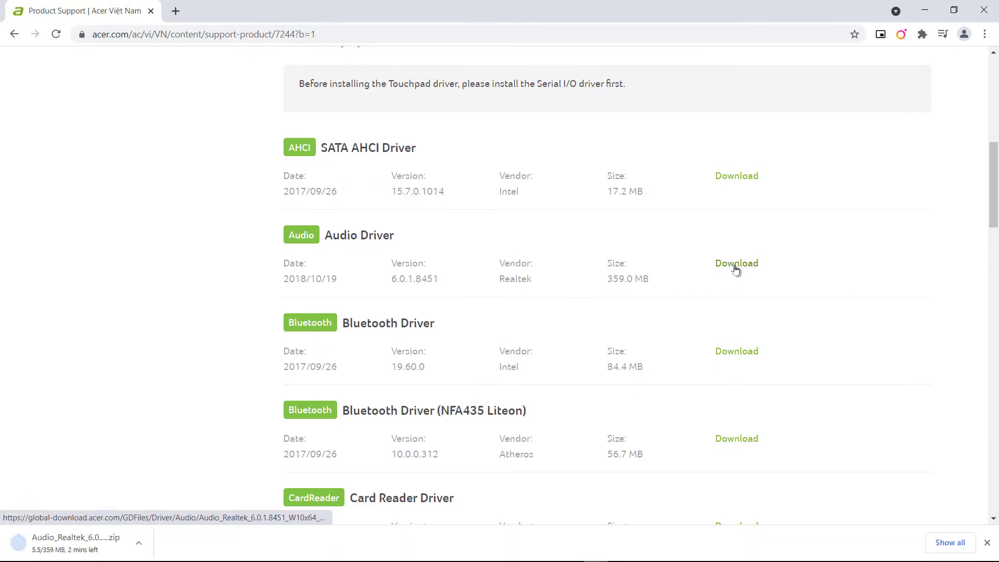
{"action": "mouse_move", "coordinate": [166, 550]}
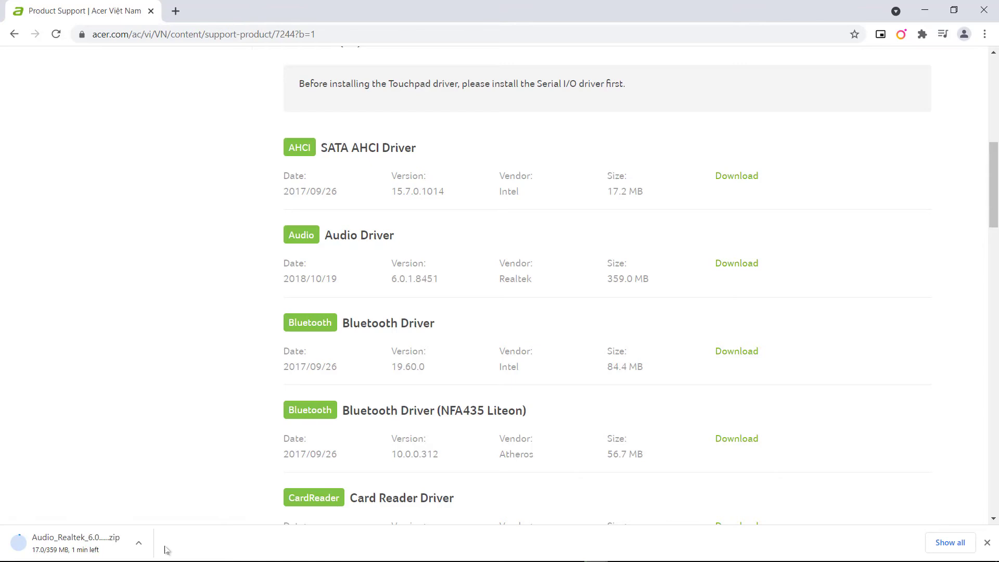
{"action": "right_click", "coordinate": [347, 200]}
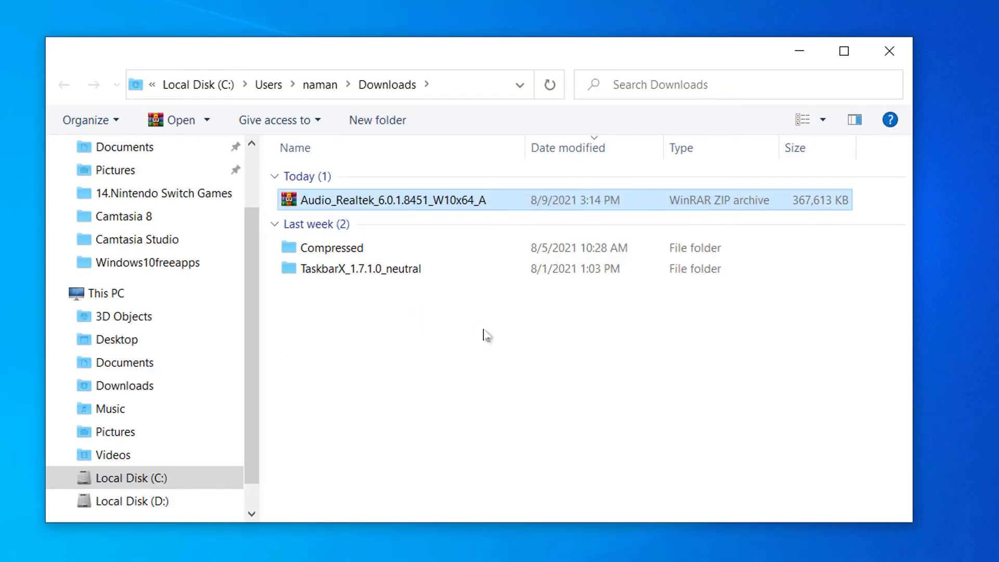
Extract the Audio_Realtek zip, enter its folder and launch the Setup application.
{"action": "double_click", "coordinate": [390, 199]}
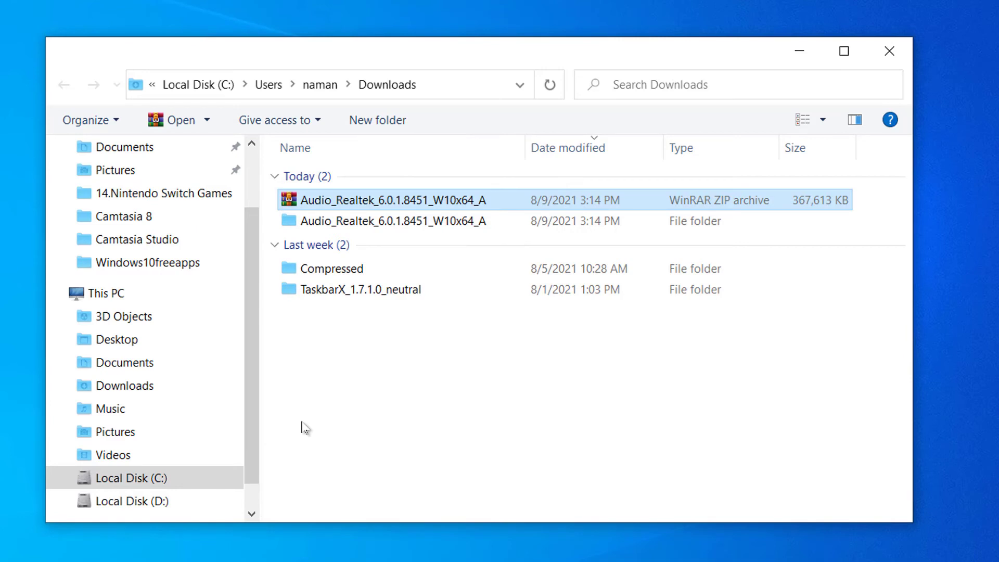
{"action": "left_click", "coordinate": [393, 221]}
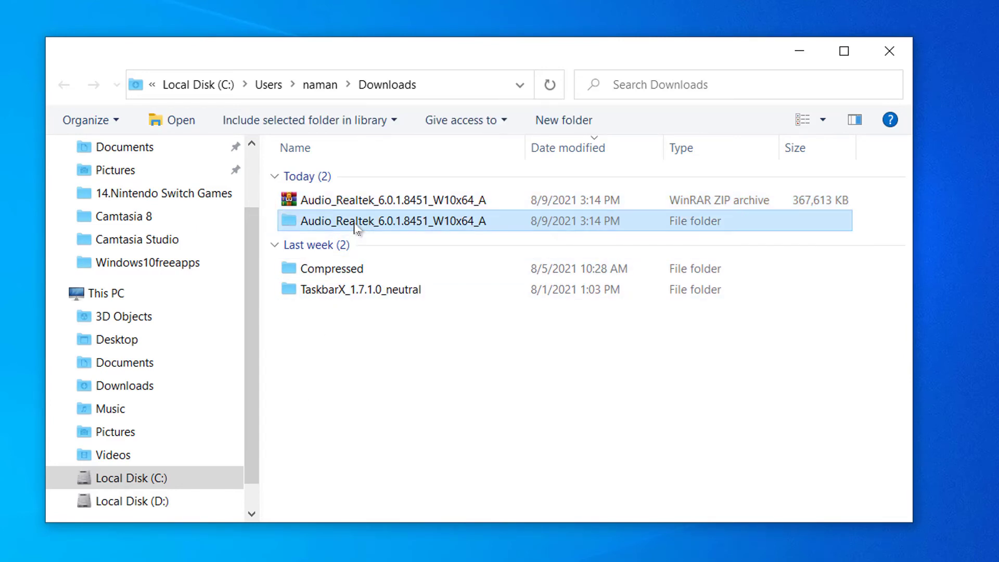
{"action": "double_click", "coordinate": [394, 220]}
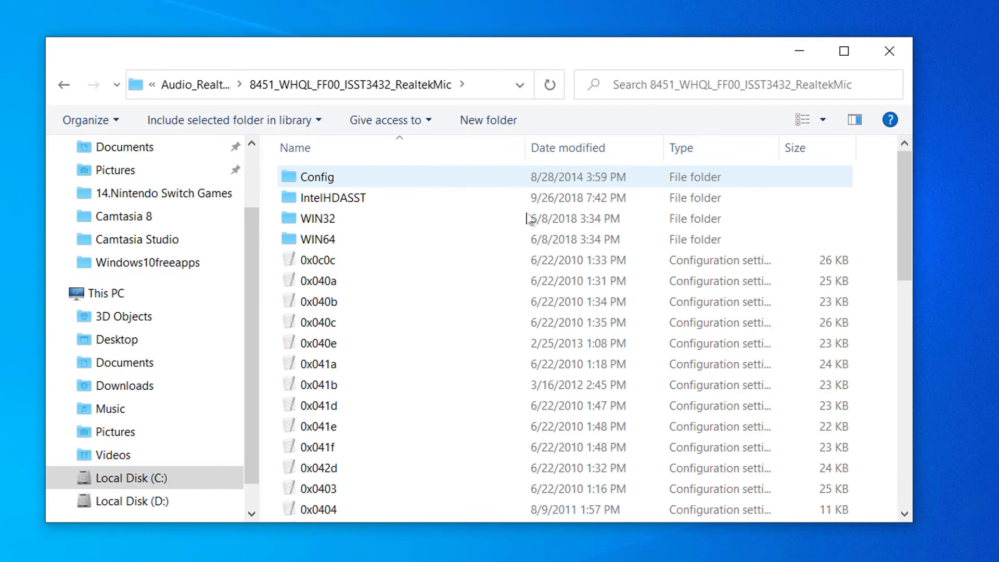
{"action": "scroll", "scroll_direction": "down", "scroll_amount": 3}
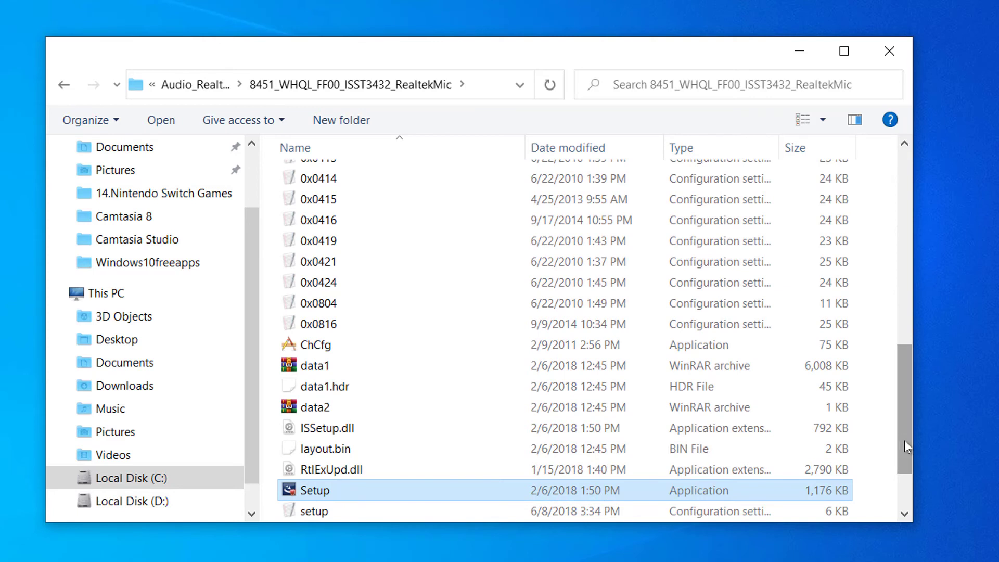
{"action": "scroll", "scroll_direction": "down", "scroll_amount": 3}
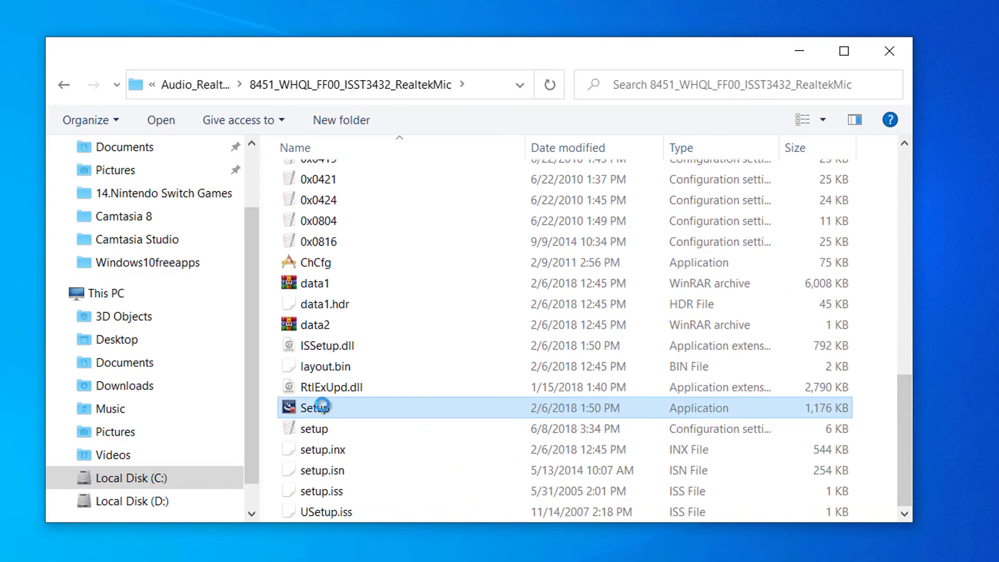
{"action": "double_click", "coordinate": [314, 407]}
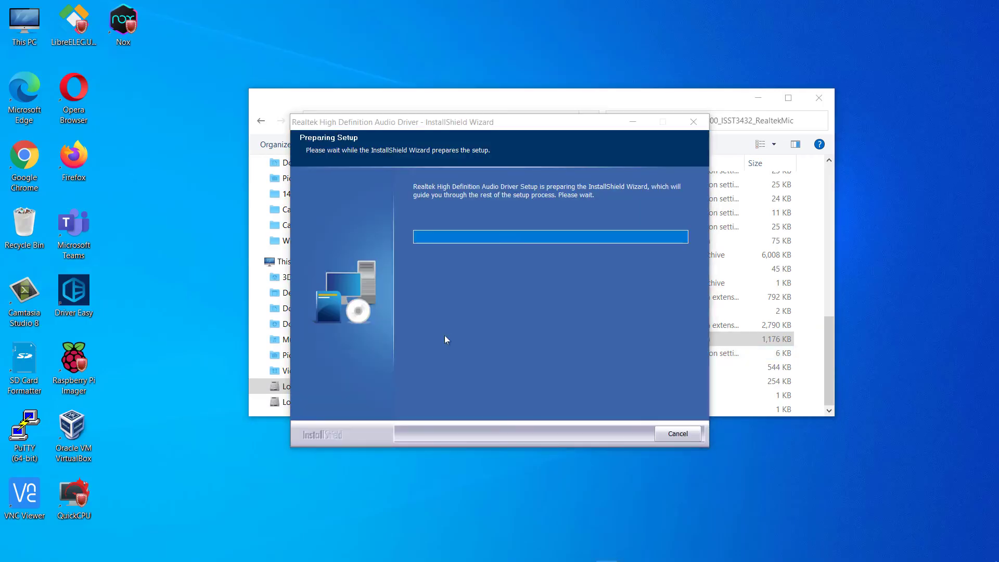